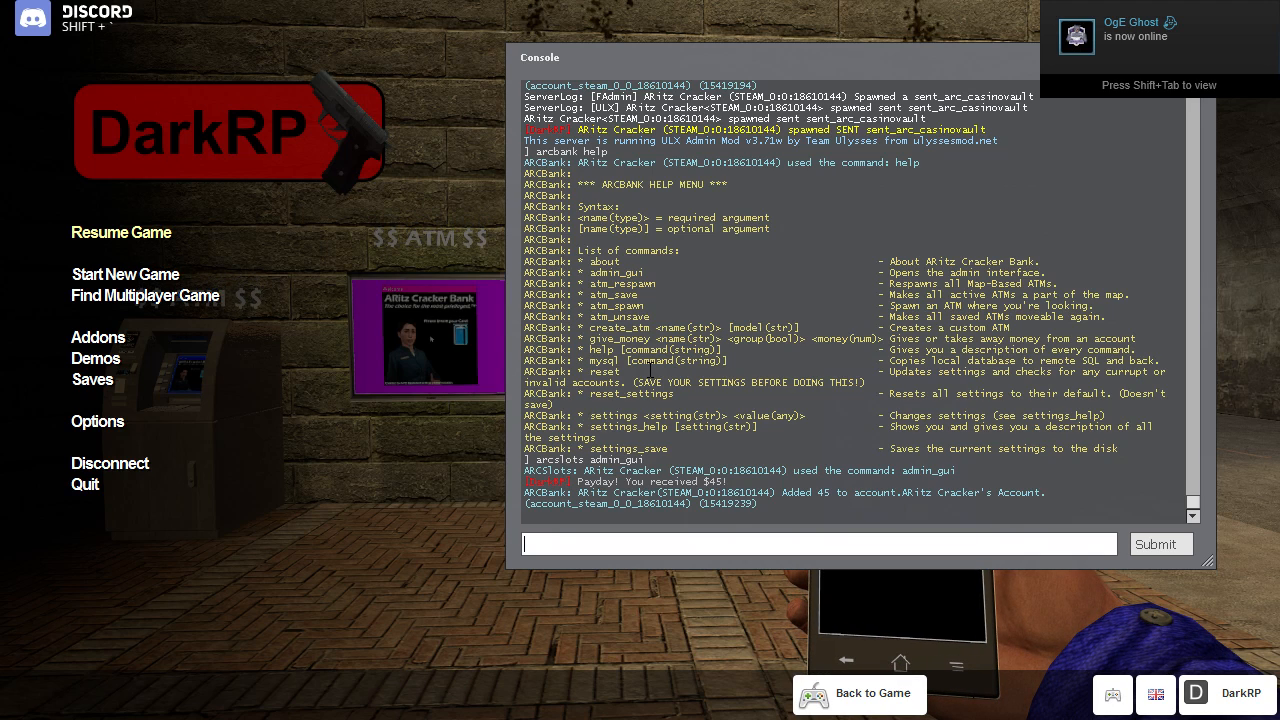
- Try autocompleting arcbank, arcslots, arcphone and aritz commands in the console
text(arcbank)
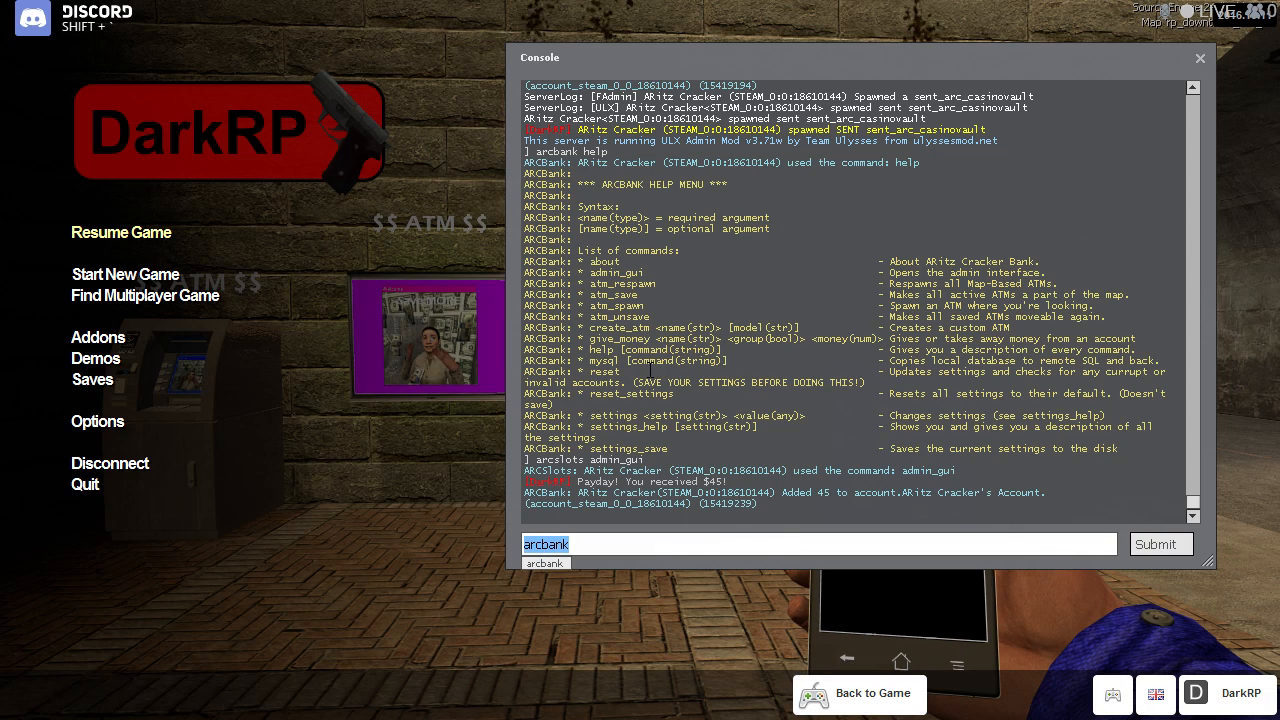
text(arcslots)
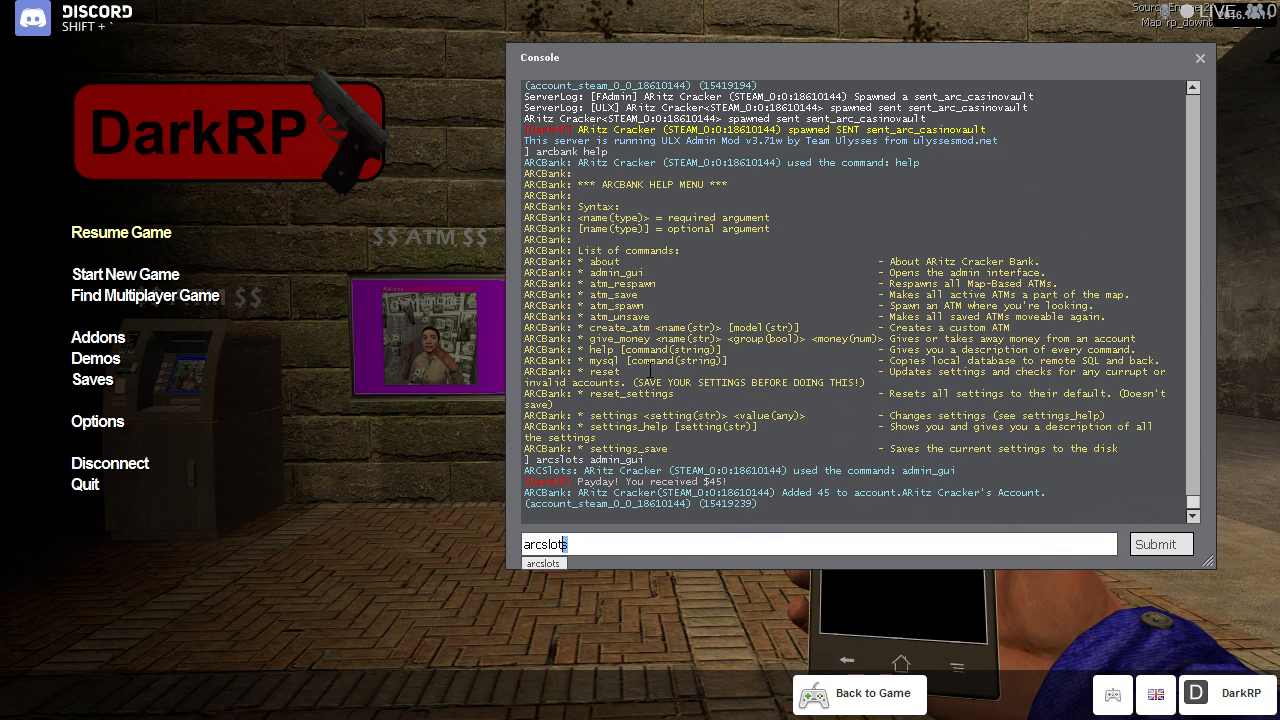
text(arcphone)
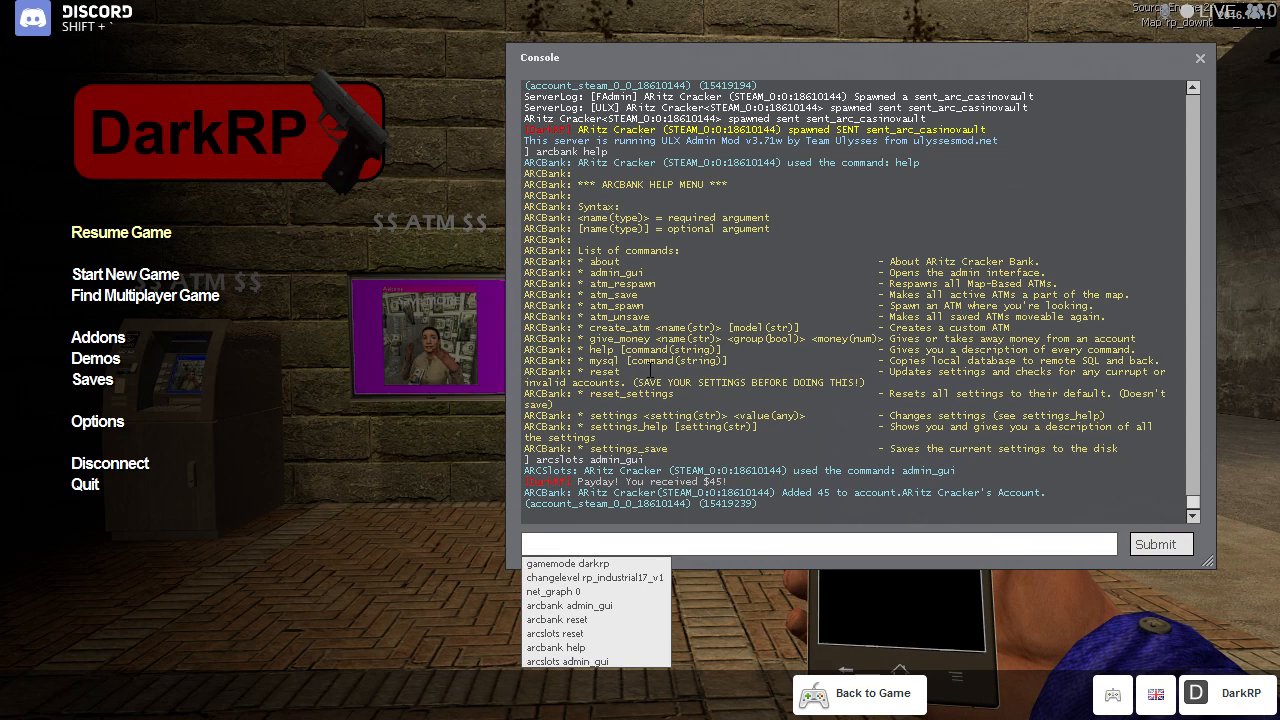
text(aritz)
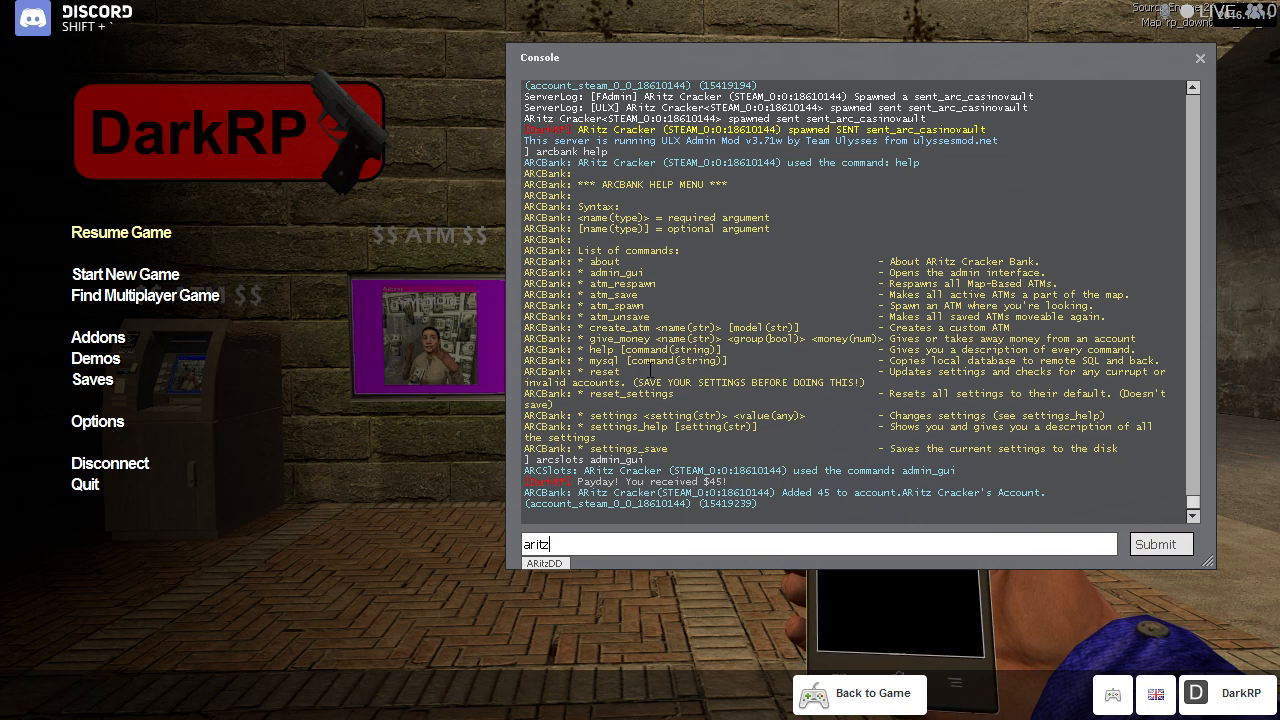
key(BackSpace)
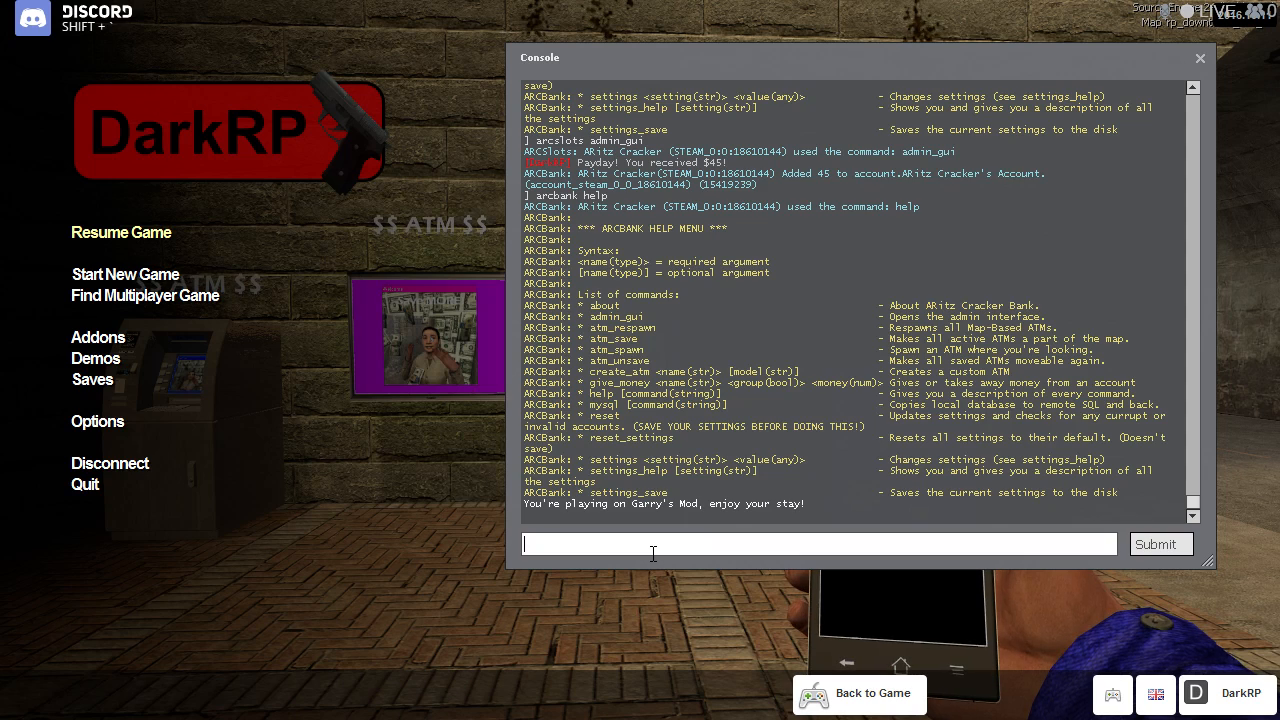
- Run 'arcslots admin_gui' from the console to bring up the Gambling panel
text(arc)
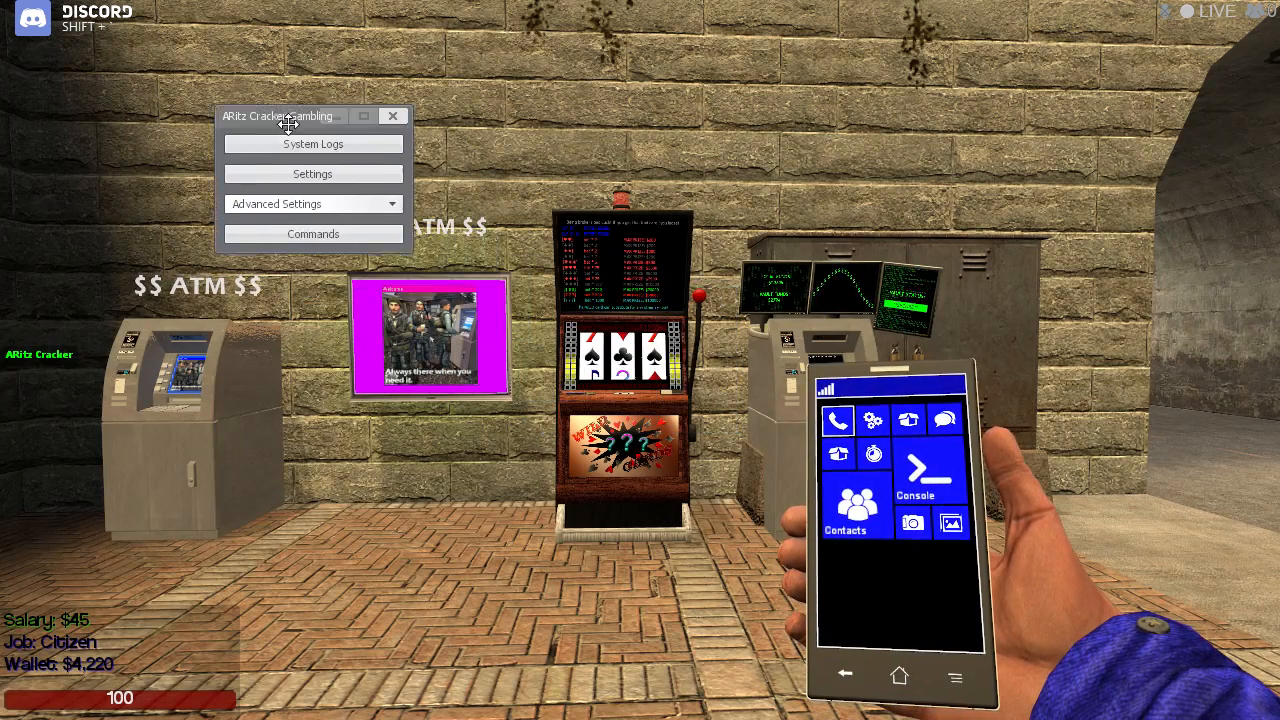
- Move the Gambling panel aside and browse its Settings dropdown and Commands list
drag(290, 116, 145, 50)
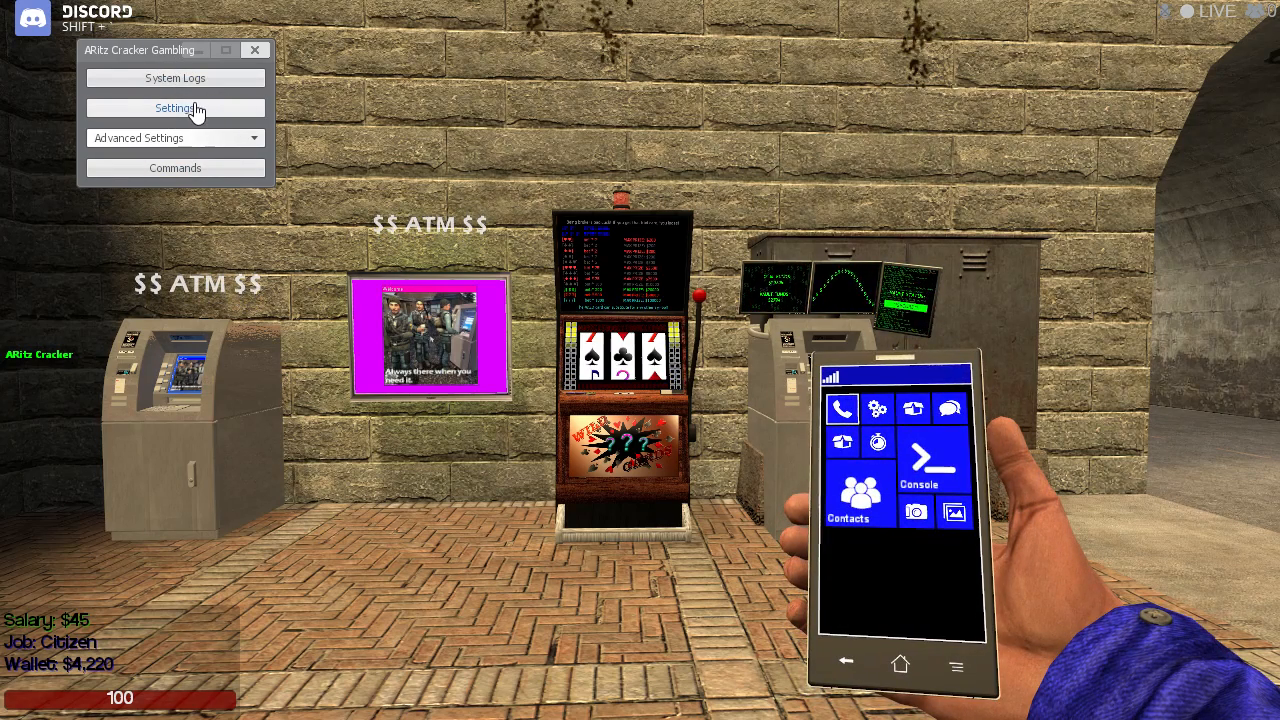
click(175, 108)
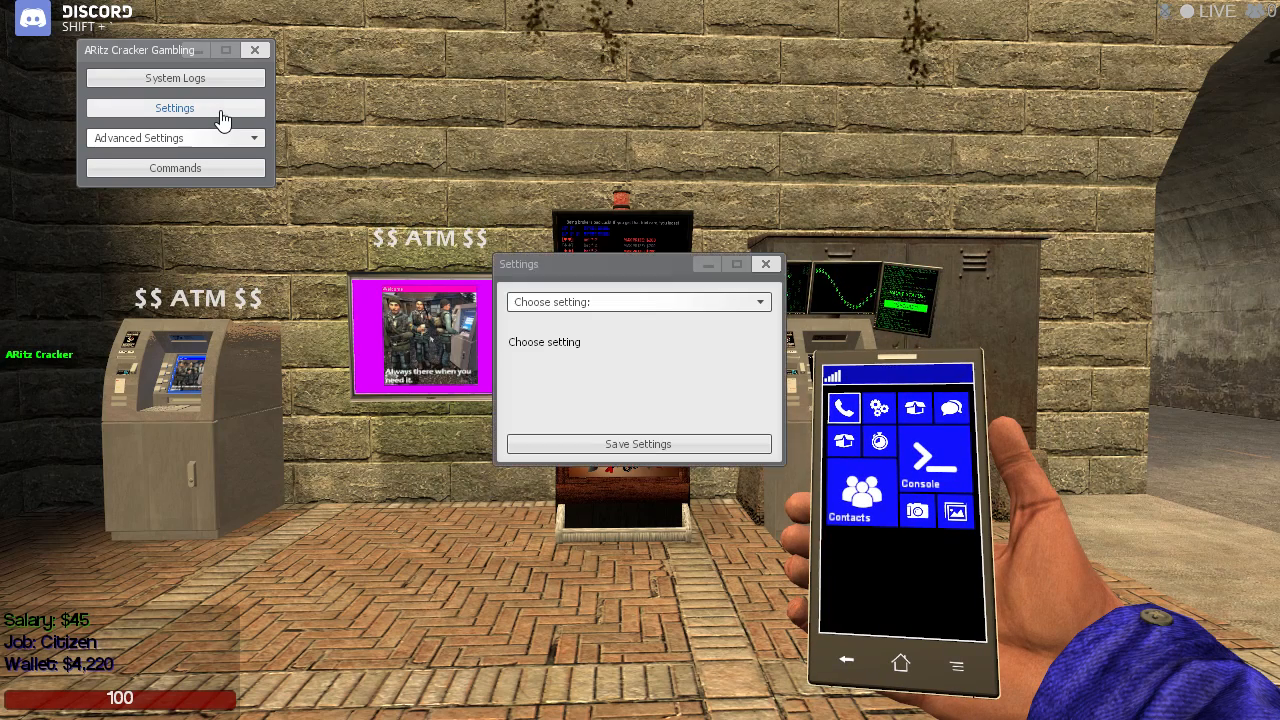
click(638, 301)
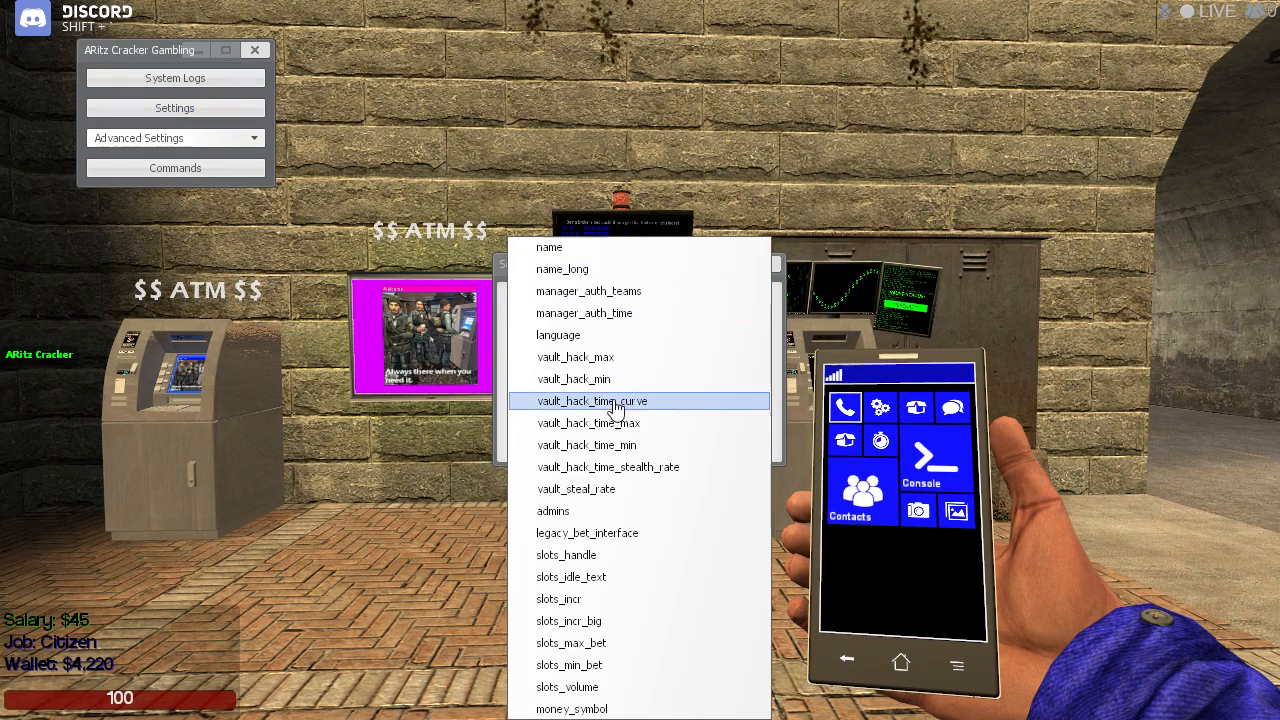
mouse_move(650, 521)
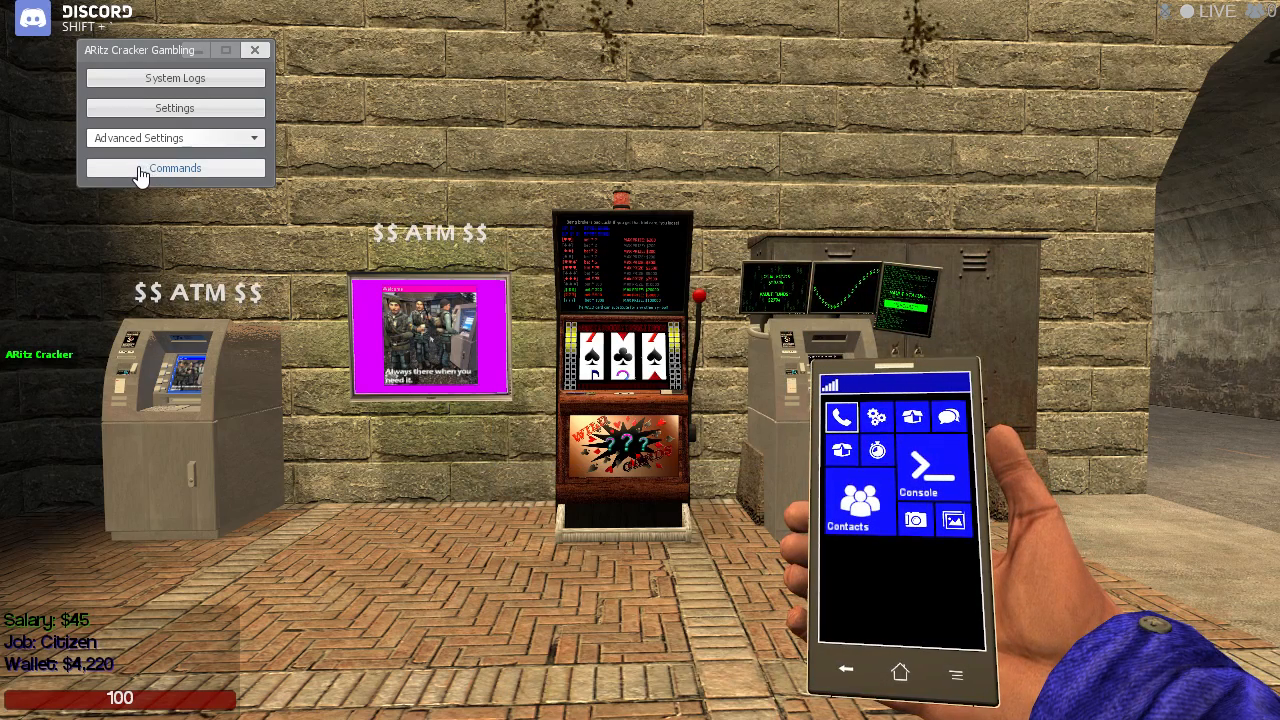
click(174, 167)
text(arcbank)
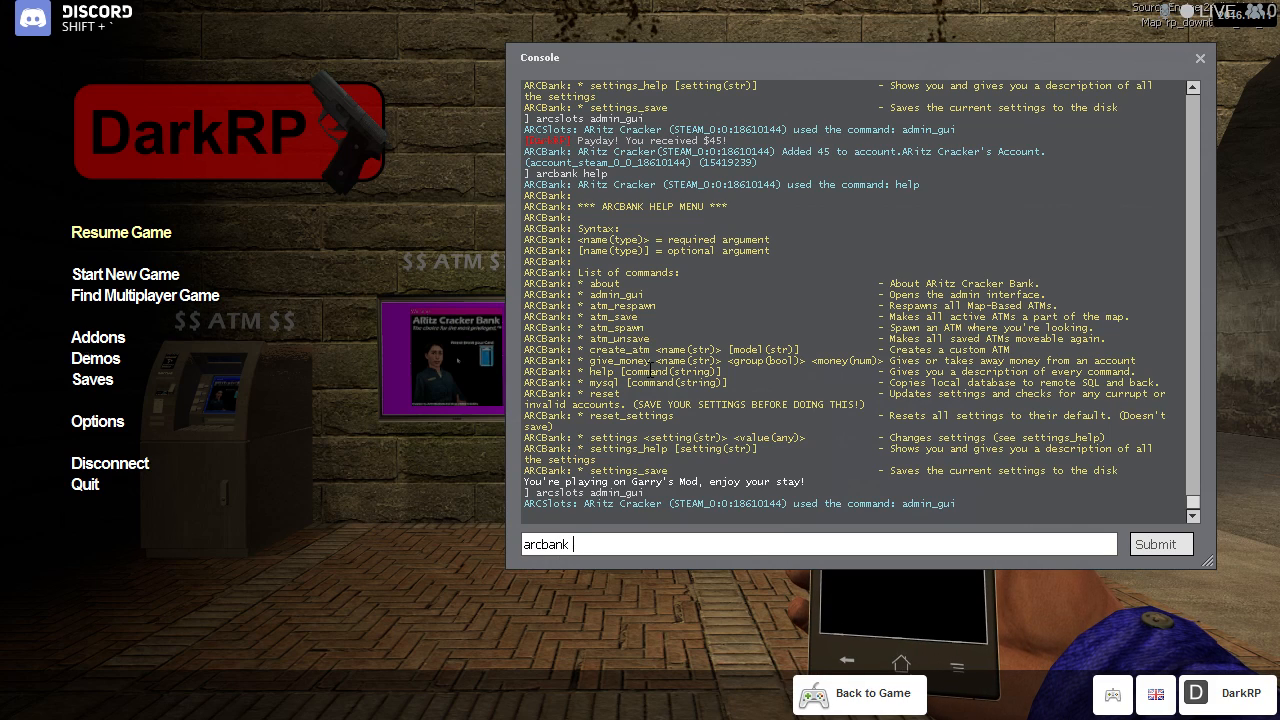
- Run 'arcbank admin_gui' and scroll the System Settings list toward atm_holo_text
text(admin_gui)
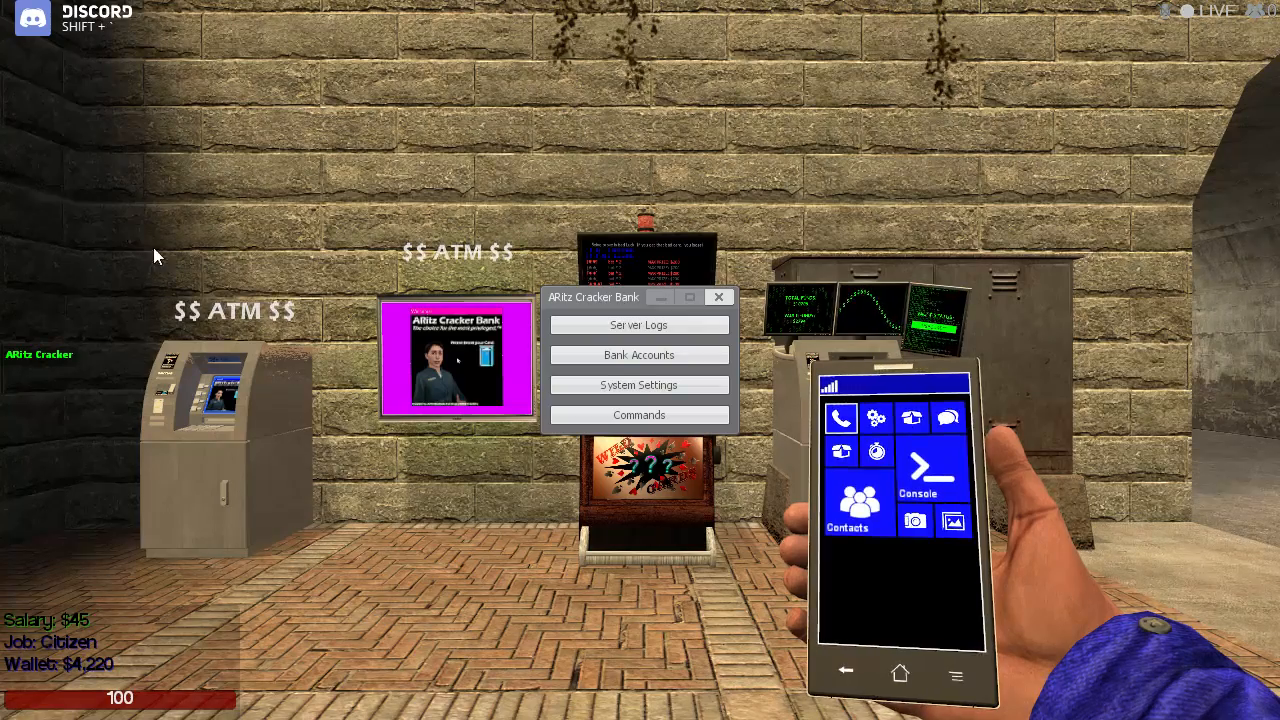
click(638, 385)
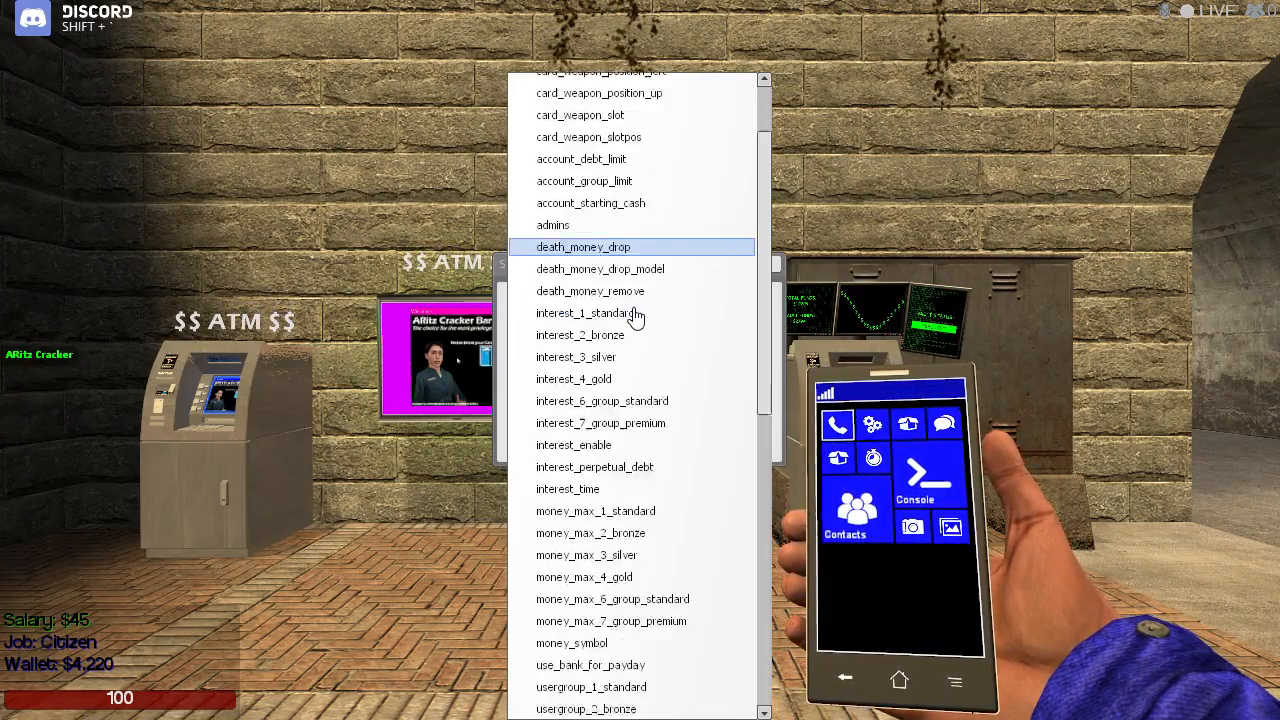
scroll(down, 3)
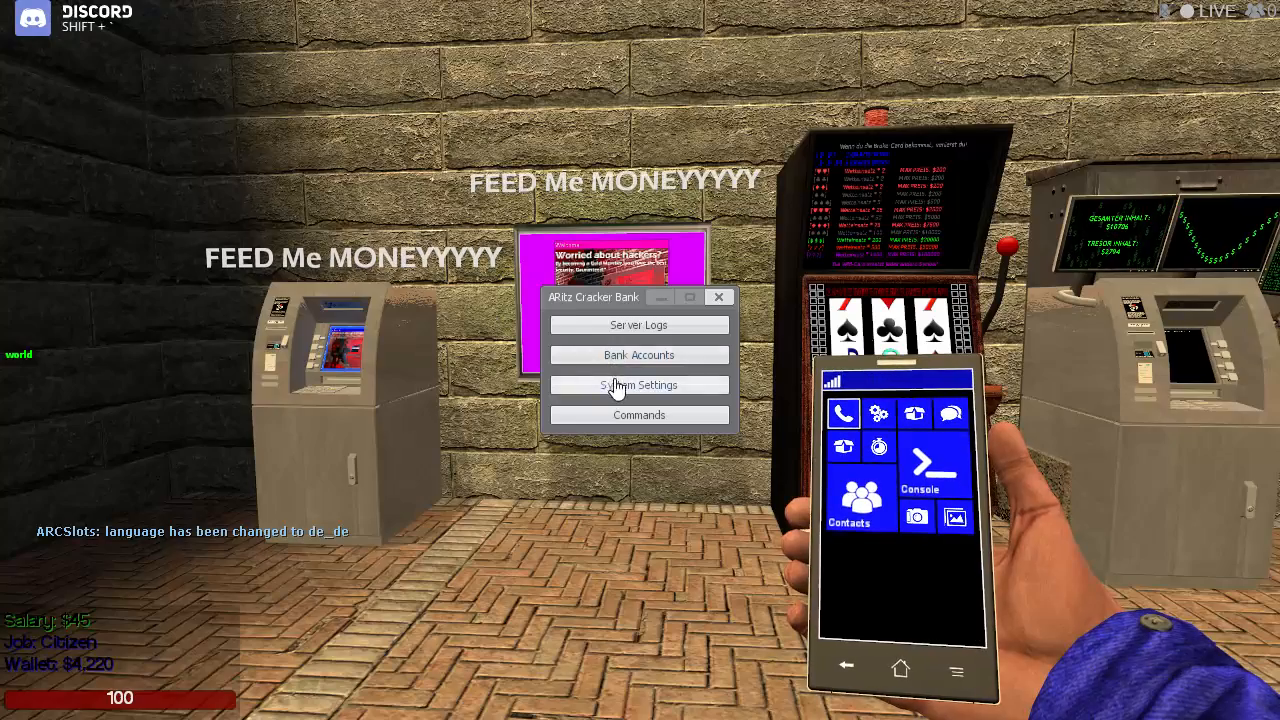
- Reopen System Settings in the ARCBank admin panel
click(638, 385)
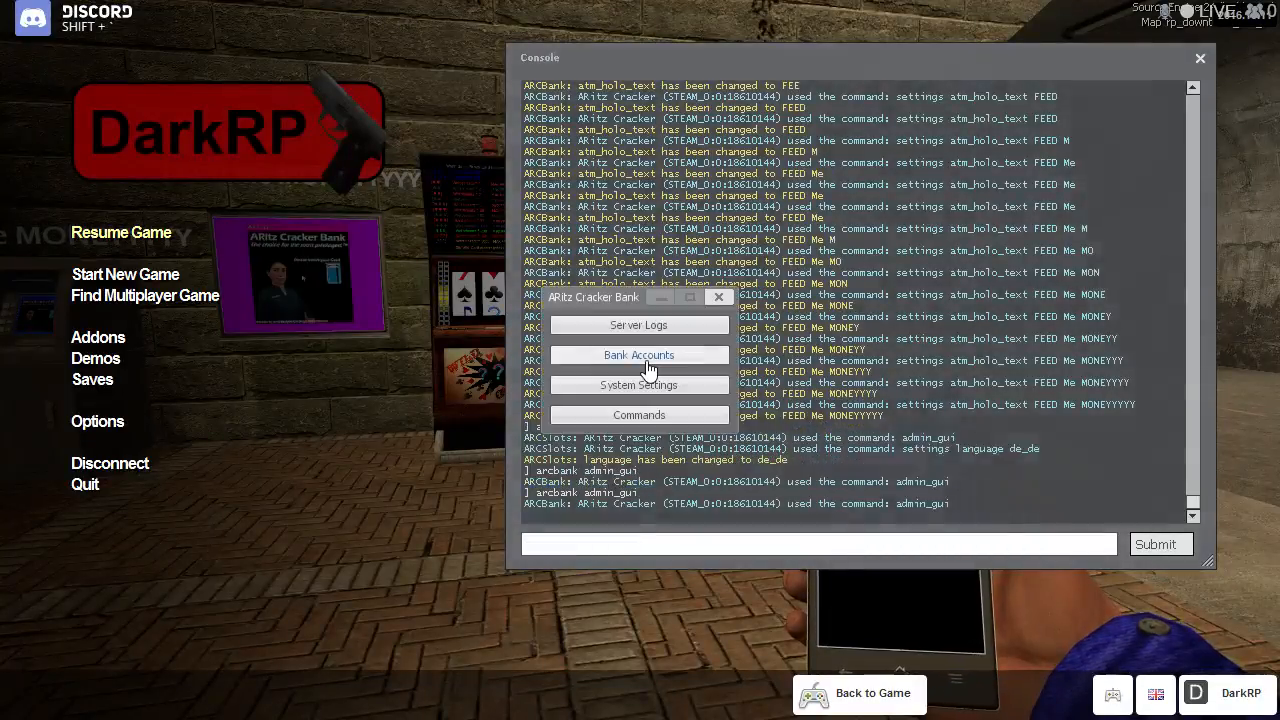
- Scroll through the bank System Settings, then open and close the Bank Accounts window
click(638, 385)
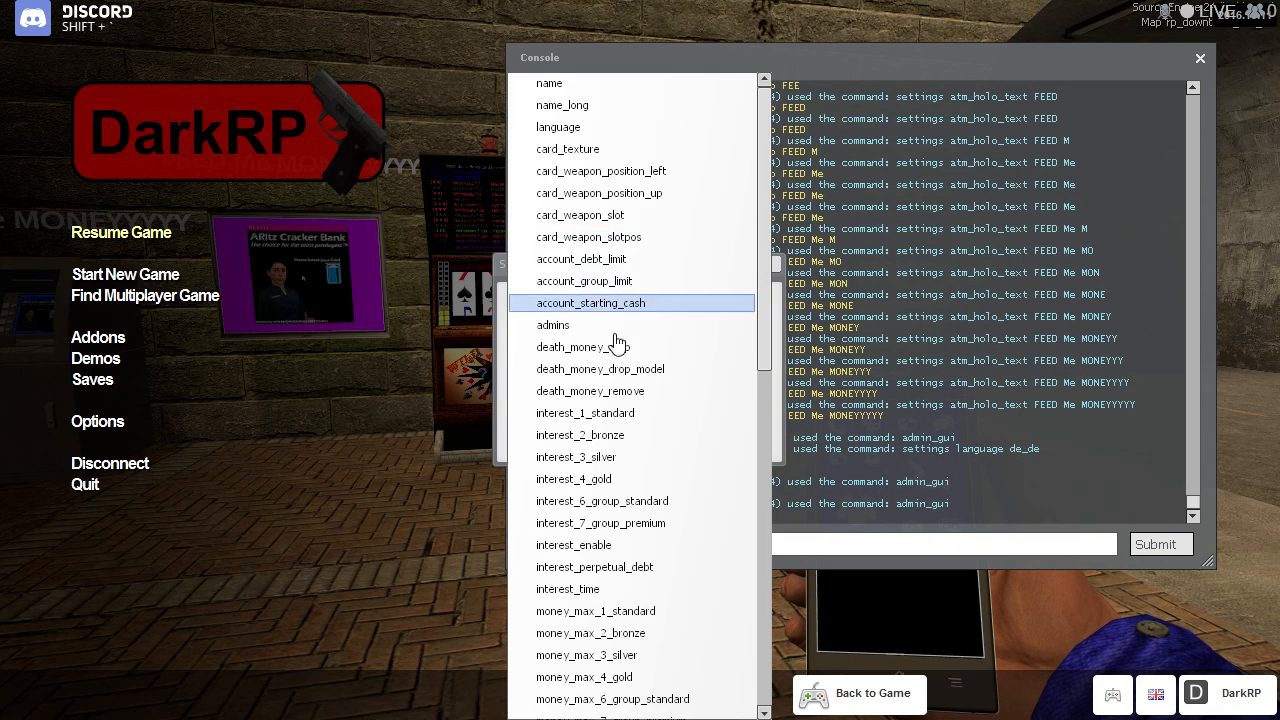
scroll(down, 3)
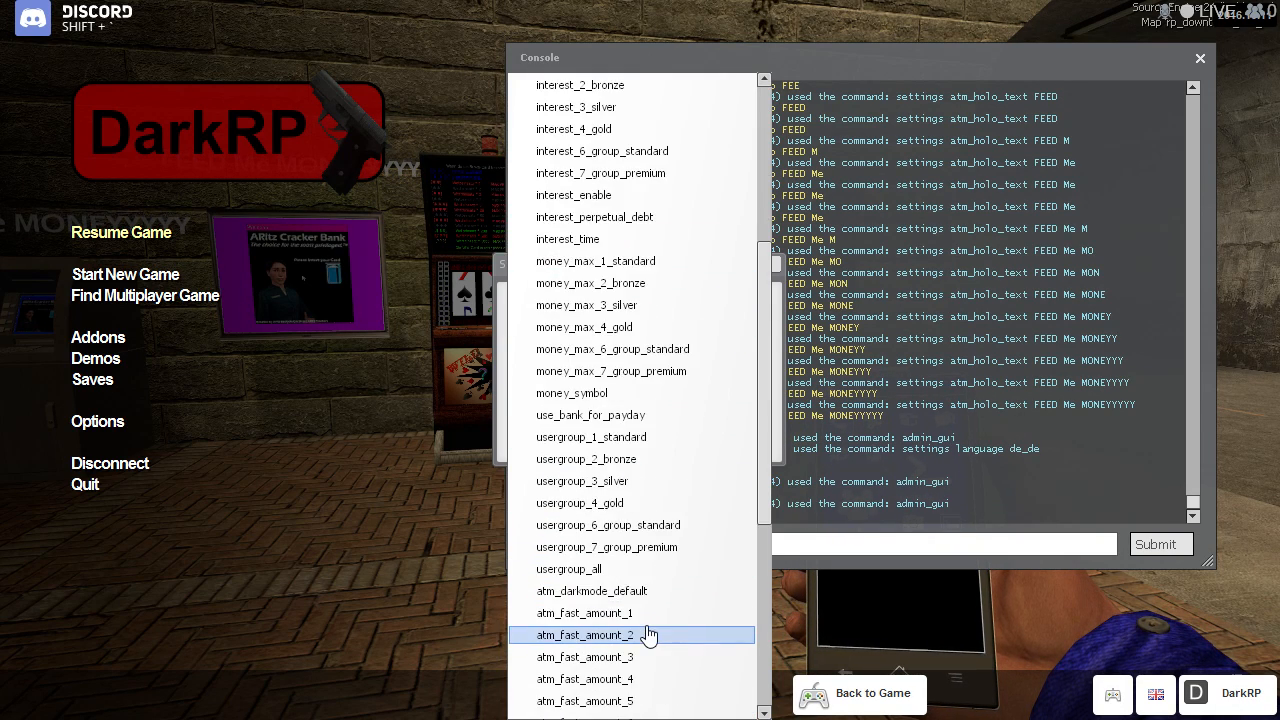
scroll(down, 3)
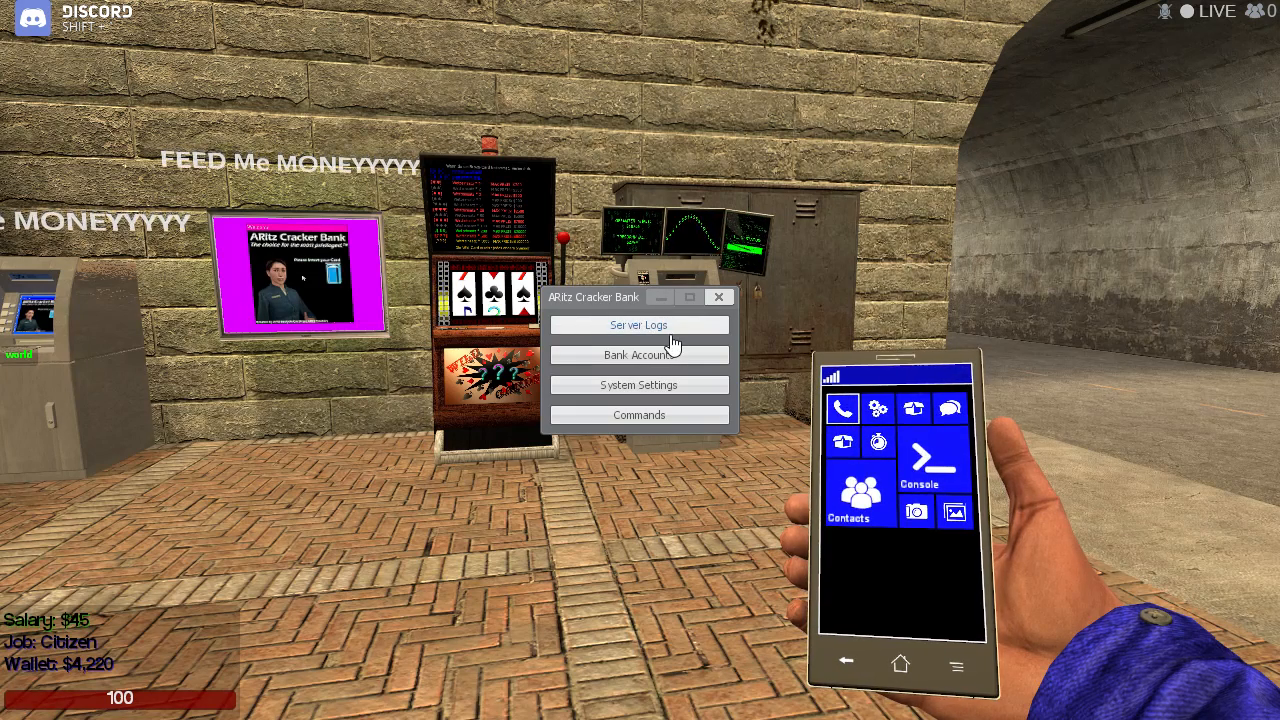
click(638, 355)
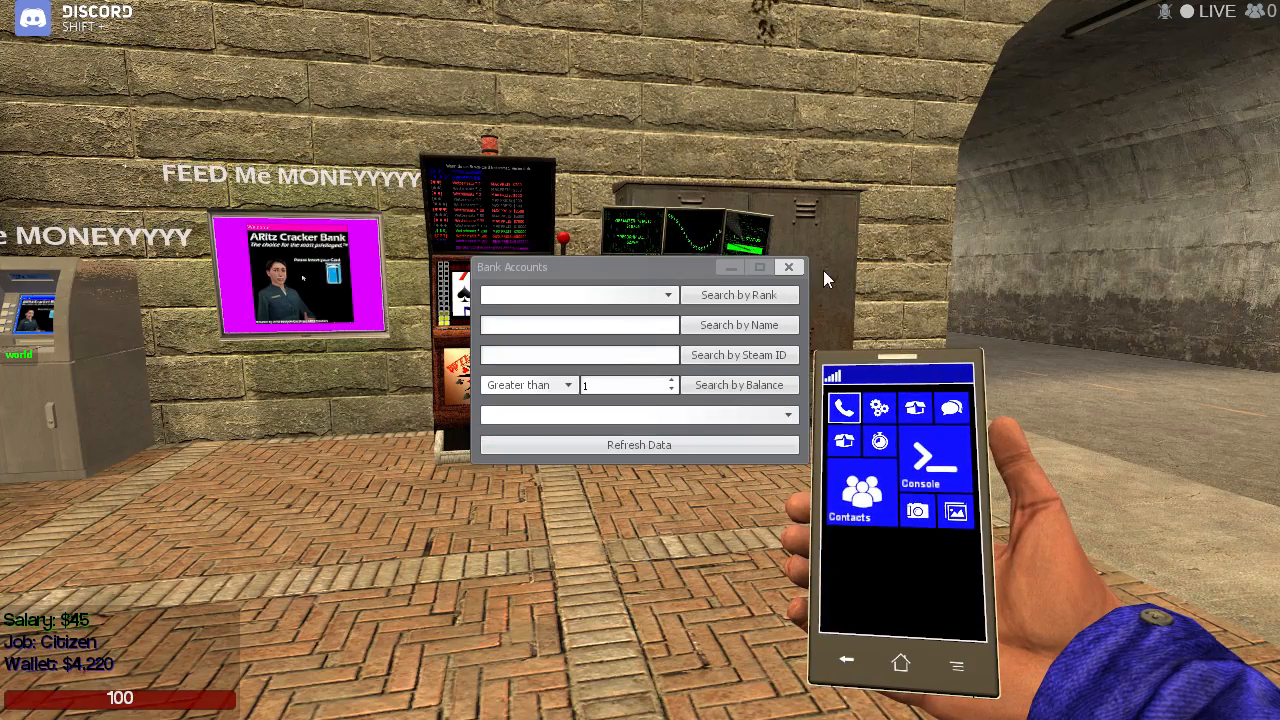
click(789, 267)
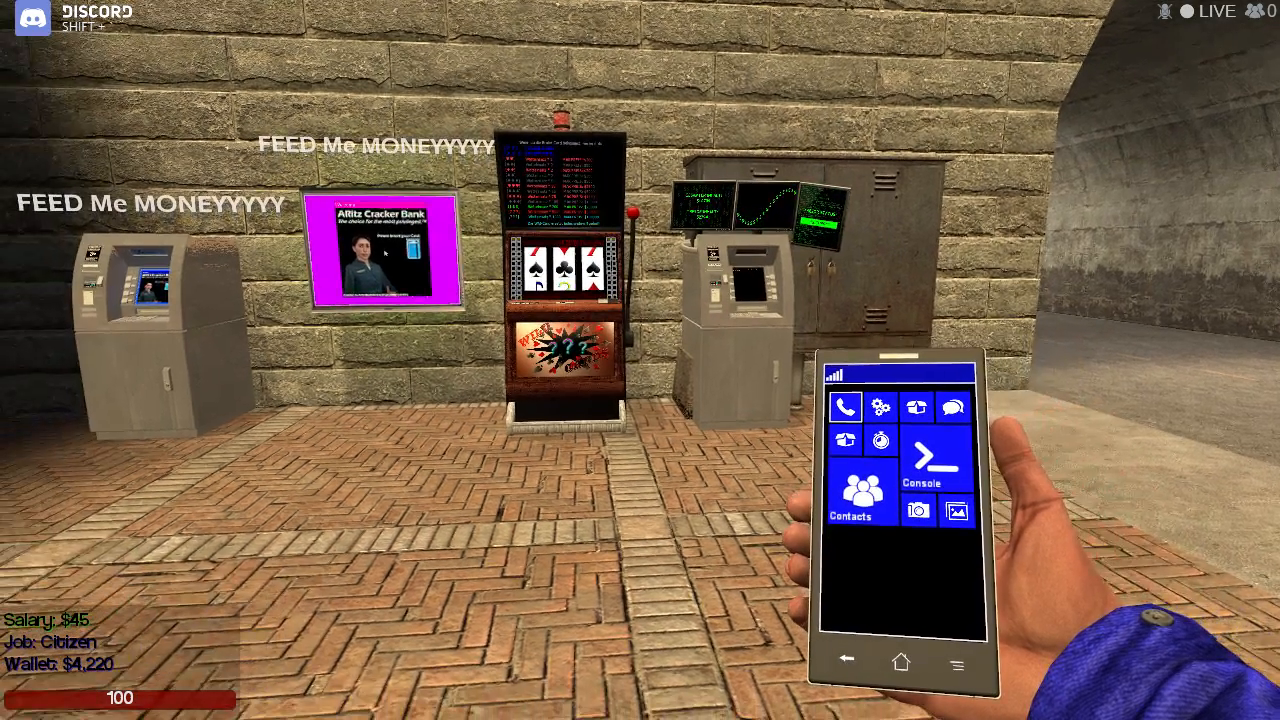